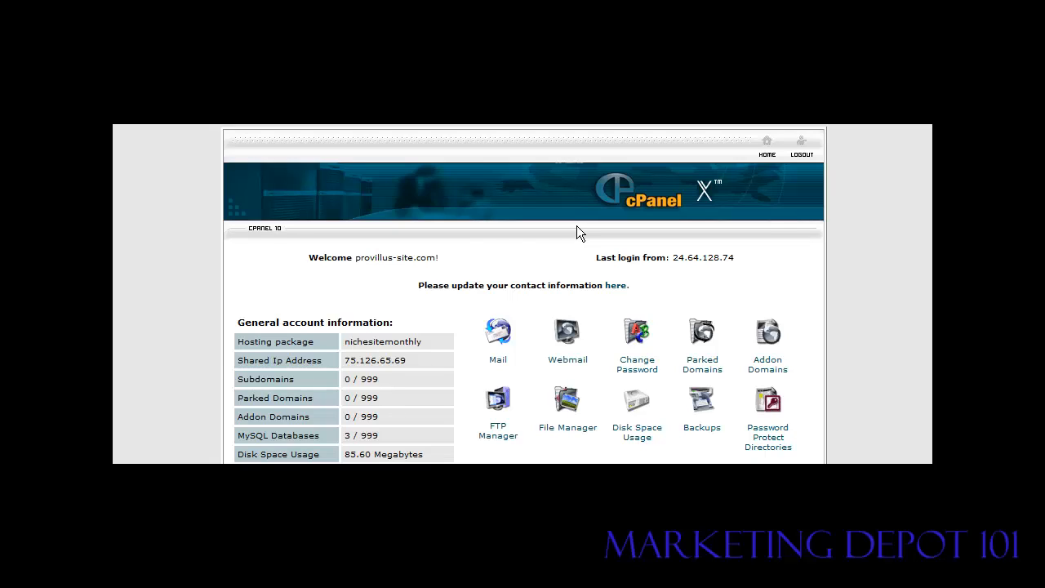
{"action": "mouse_move", "coordinate": [860, 241]}
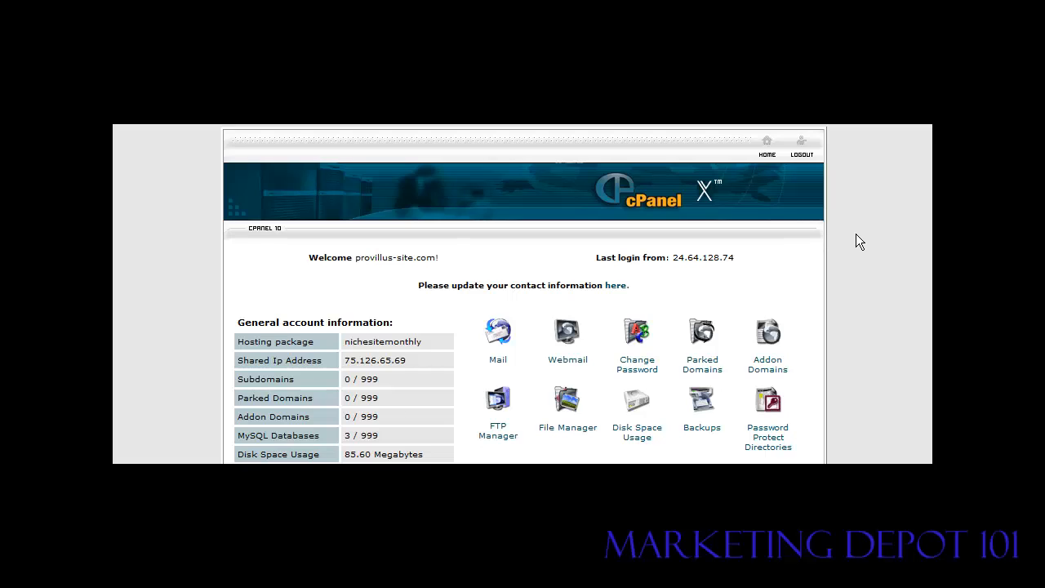
- Scroll the cPanel home page and open Error pages to list the 400–500 codes
{"action": "scroll", "scroll_direction": "down", "scroll_amount": 3}
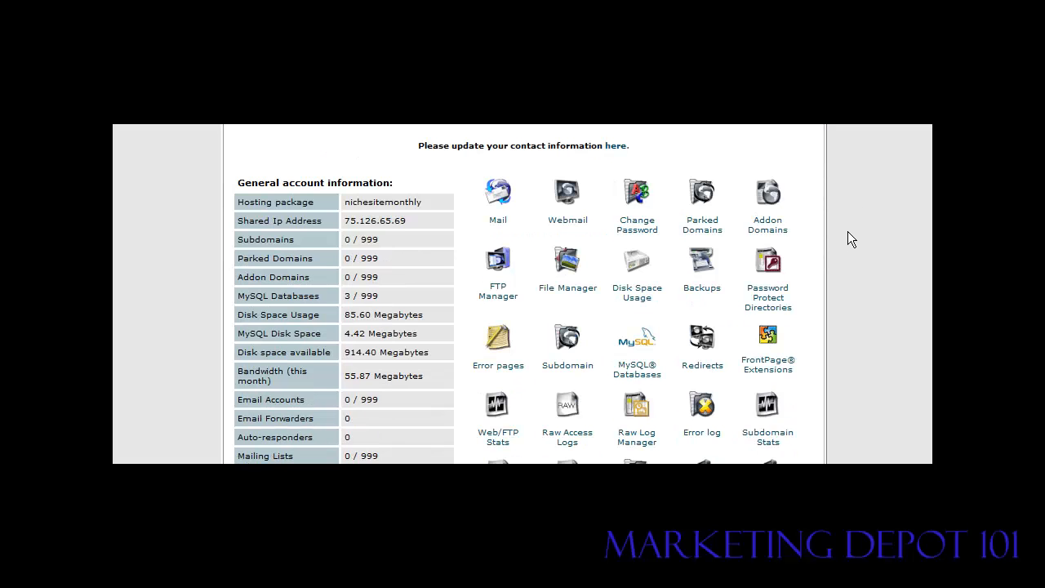
{"action": "mouse_move", "coordinate": [495, 344]}
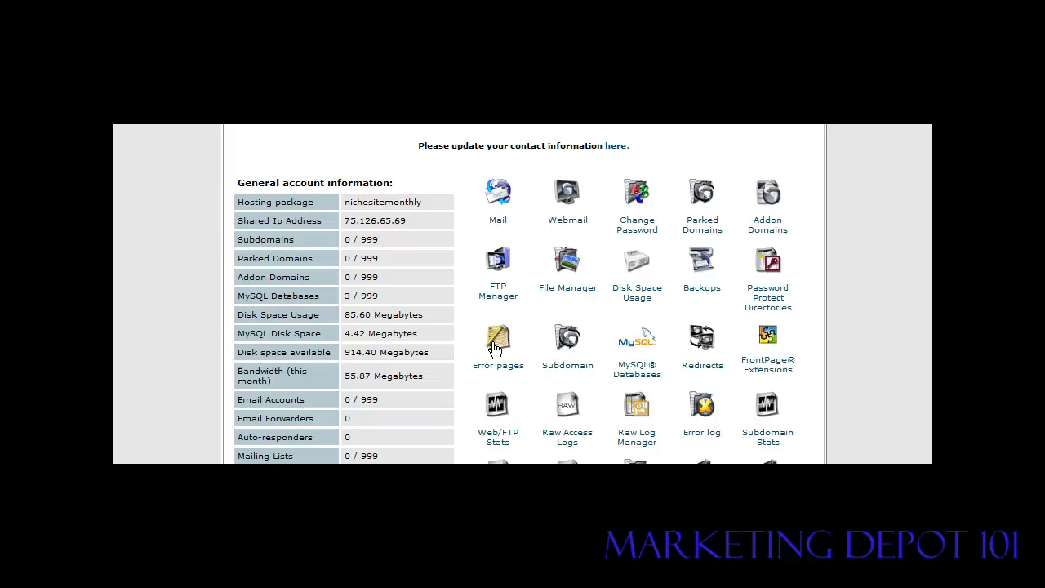
{"action": "left_click", "coordinate": [497, 342]}
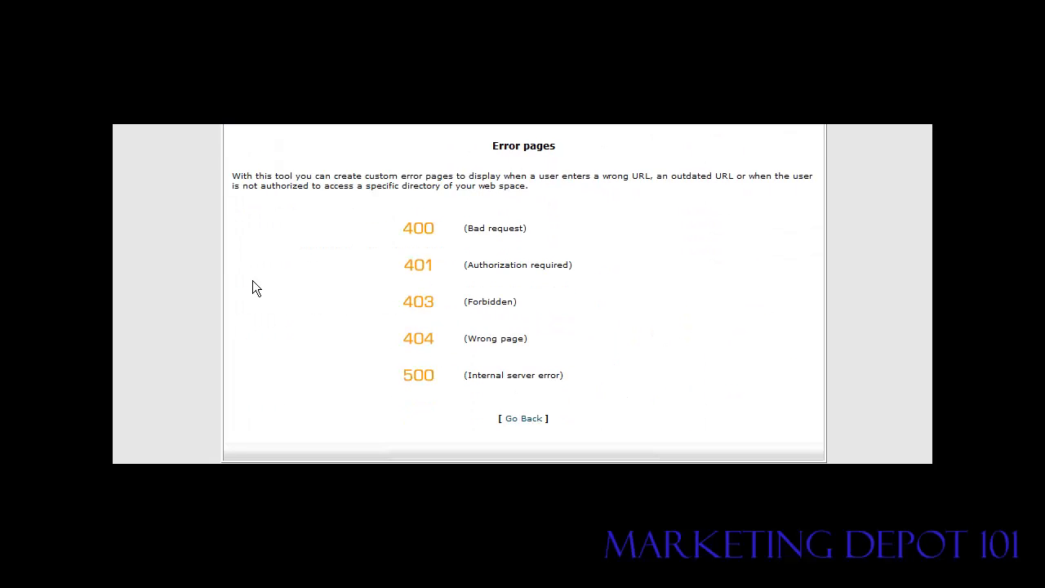
{"action": "mouse_move", "coordinate": [422, 269]}
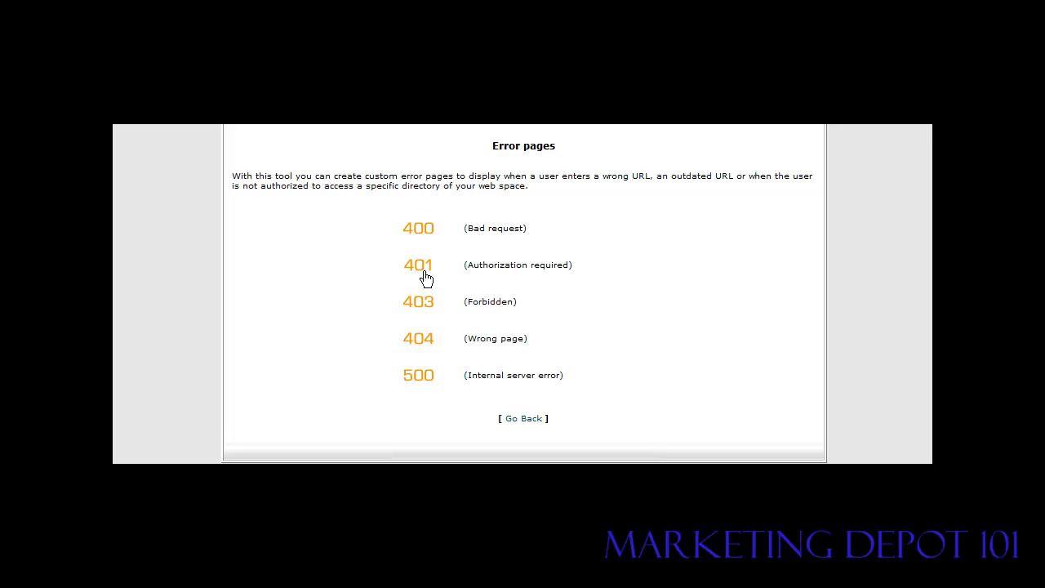
{"action": "mouse_move", "coordinate": [377, 343]}
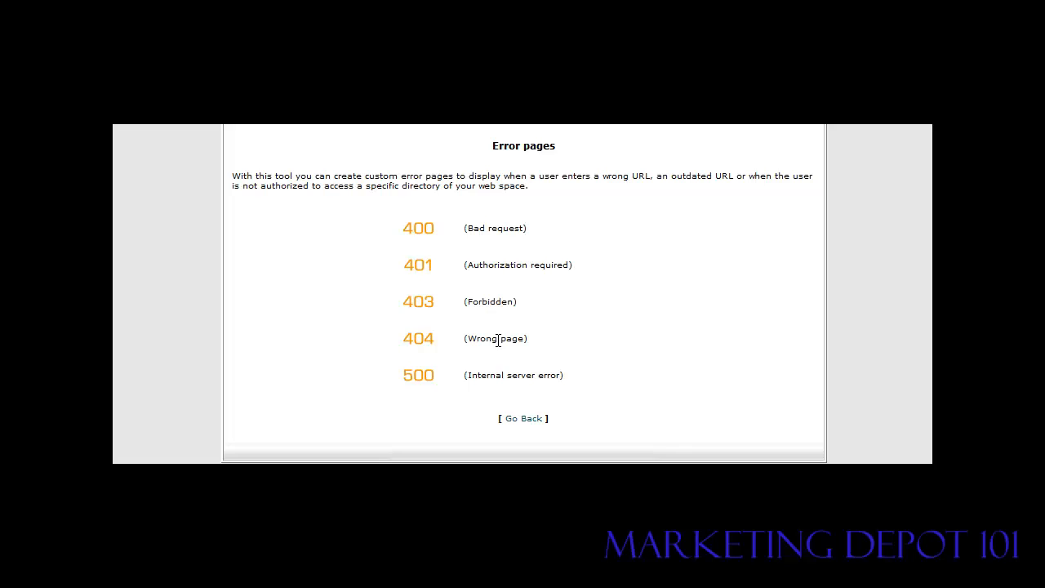
{"action": "mouse_move", "coordinate": [636, 347]}
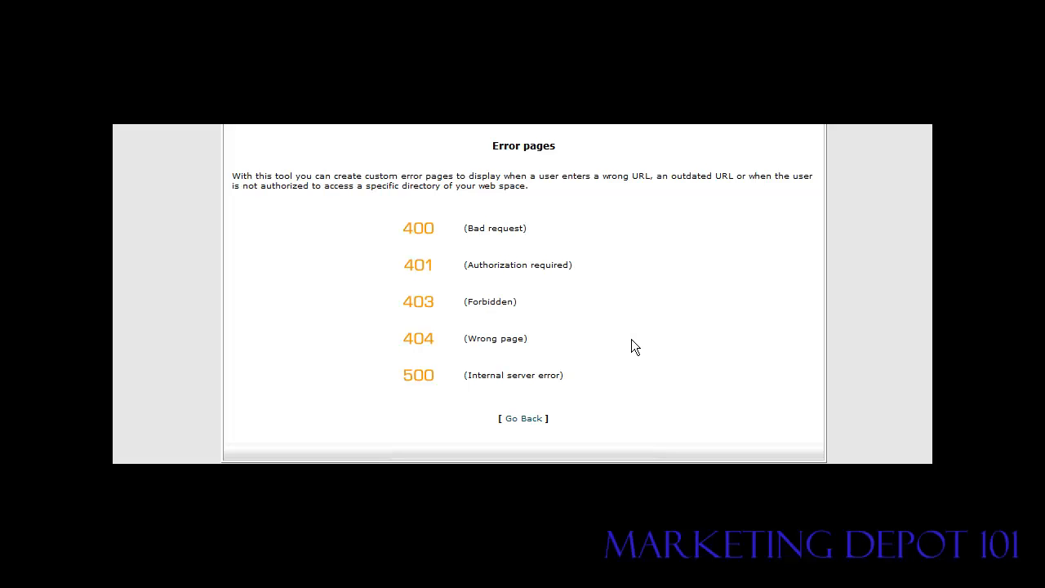
{"action": "mouse_move", "coordinate": [630, 346]}
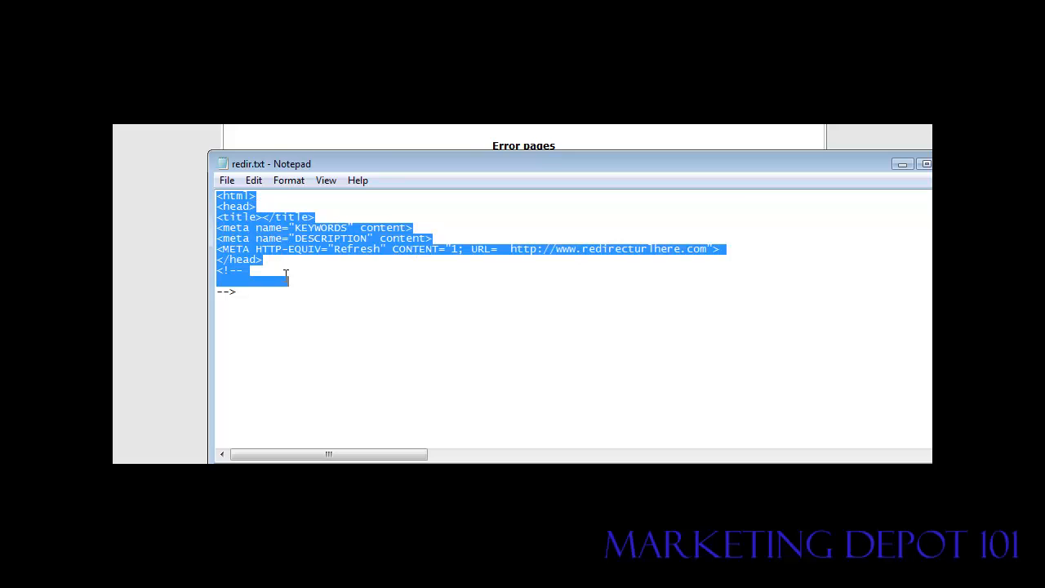
- Copy the meta-refresh redirect code from redir.txt and minimize Notepad
{"action": "right_click", "coordinate": [270, 274]}
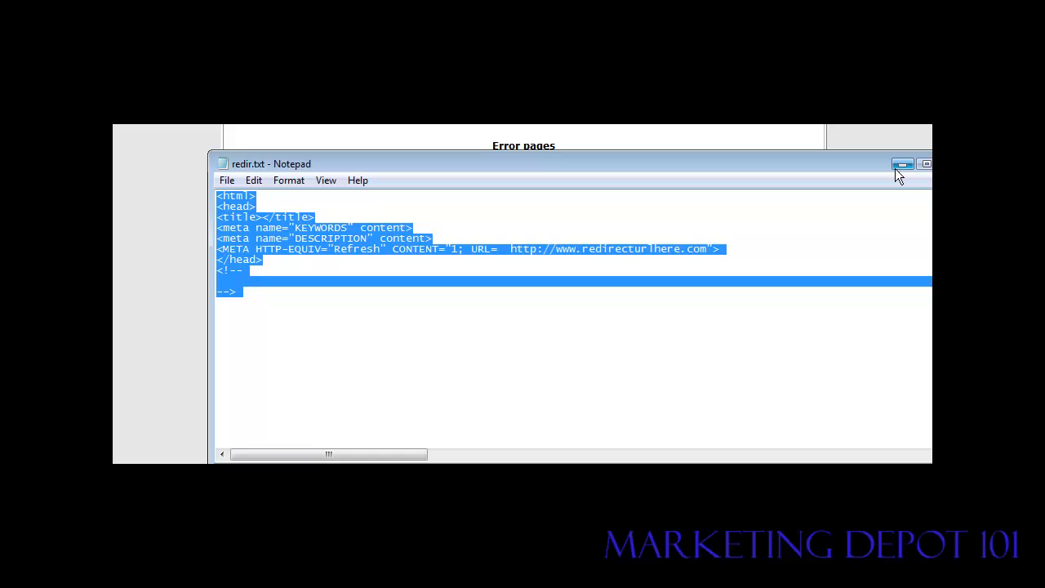
{"action": "left_click", "coordinate": [903, 164]}
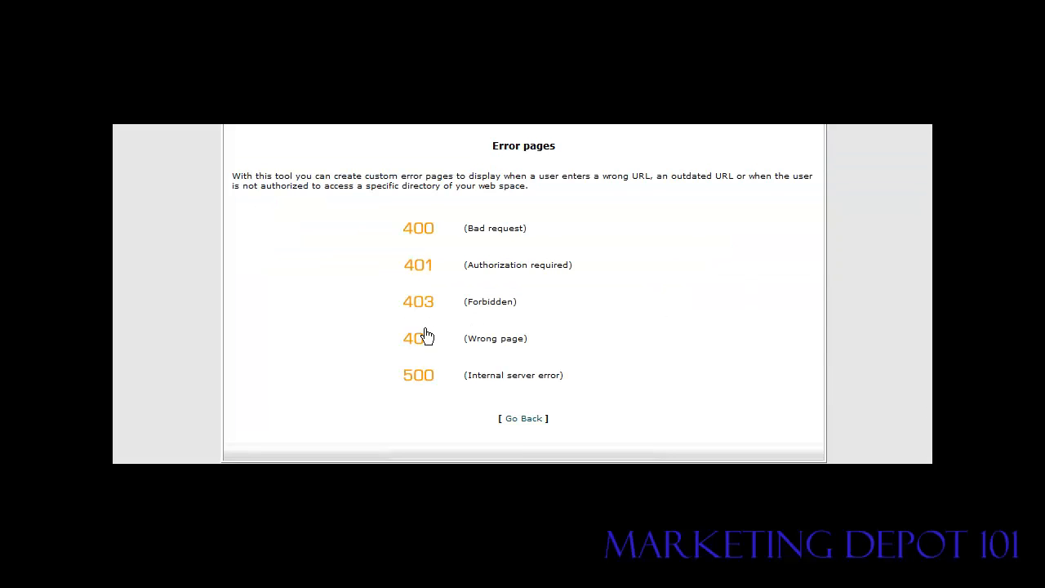
- Edit the 404 (Wrong page) error page and paste in the redirect code
{"action": "left_click", "coordinate": [418, 338]}
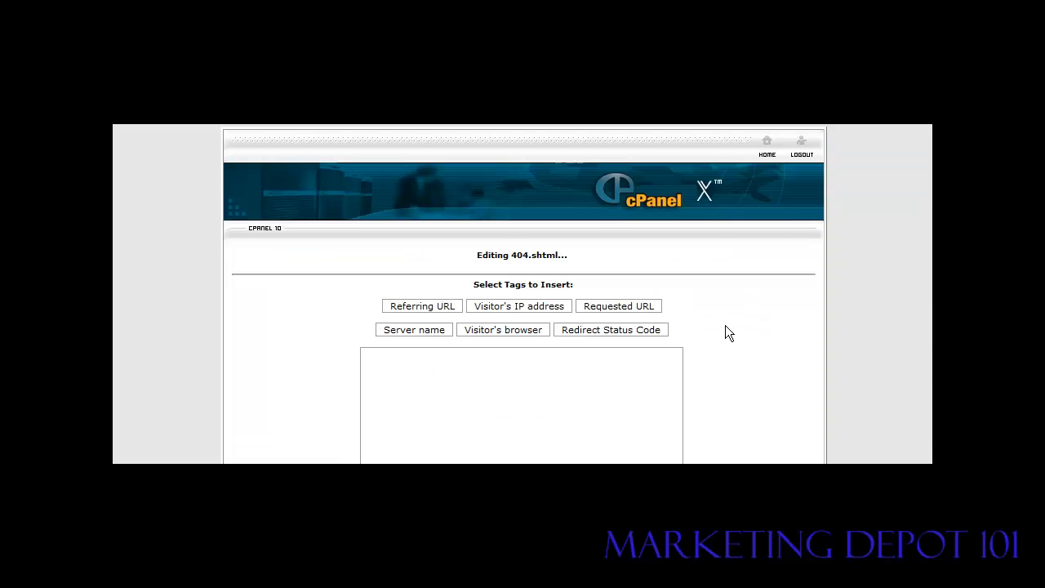
{"action": "scroll", "scroll_direction": "down", "scroll_amount": 3}
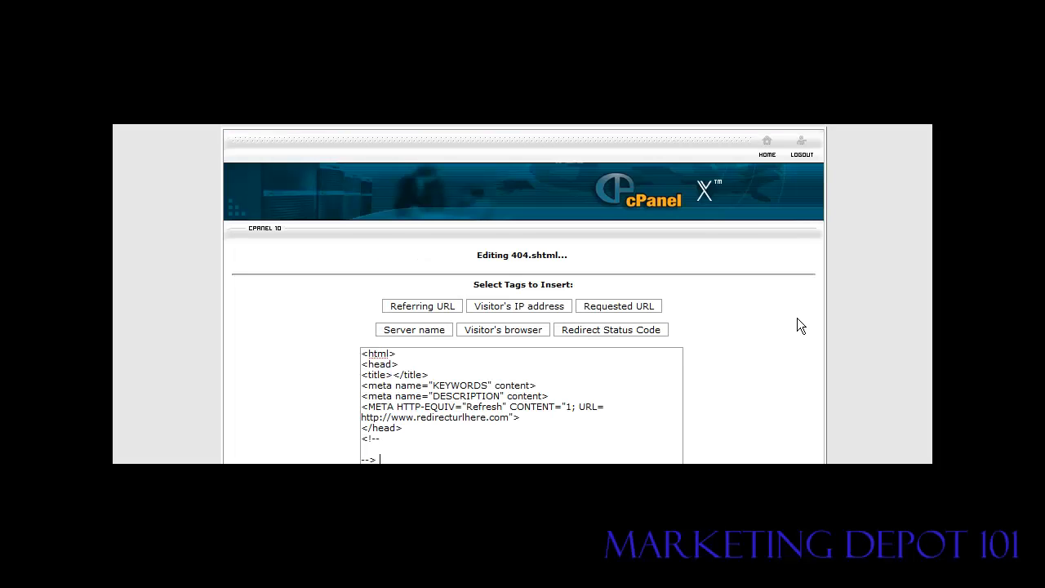
{"action": "mouse_move", "coordinate": [796, 327]}
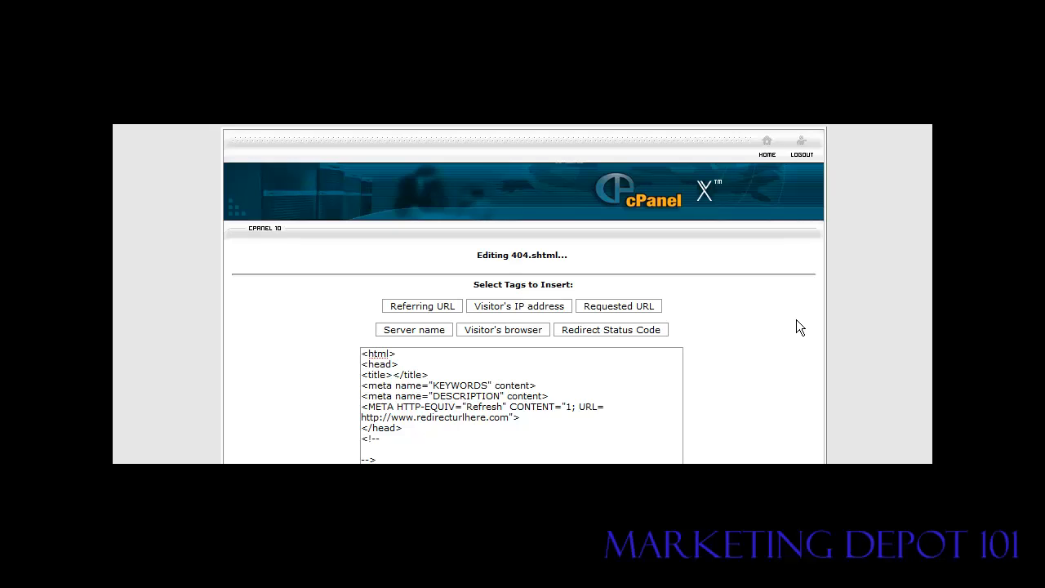
{"action": "mouse_move", "coordinate": [854, 317]}
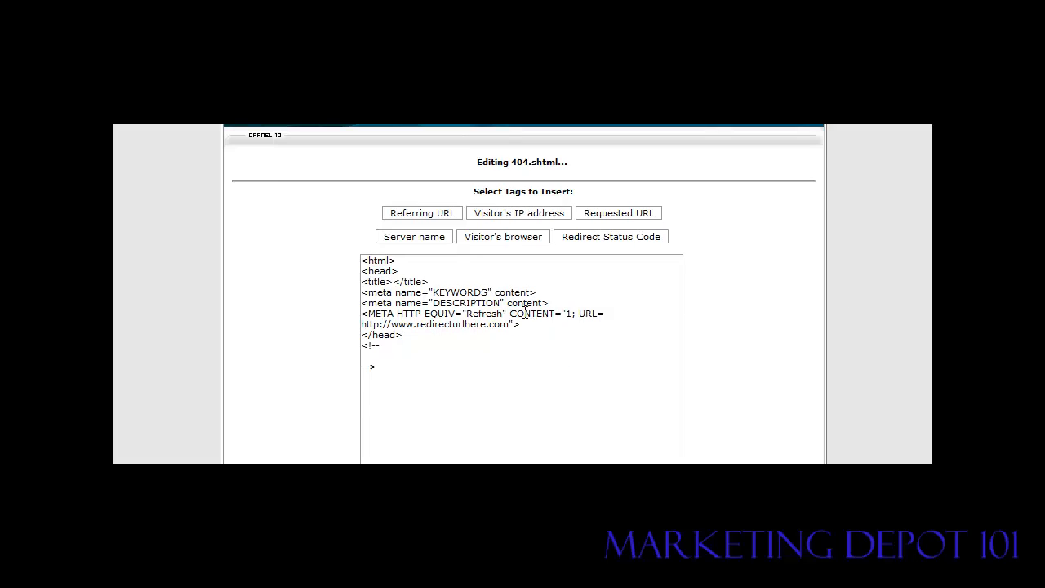
{"action": "mouse_move", "coordinate": [581, 345]}
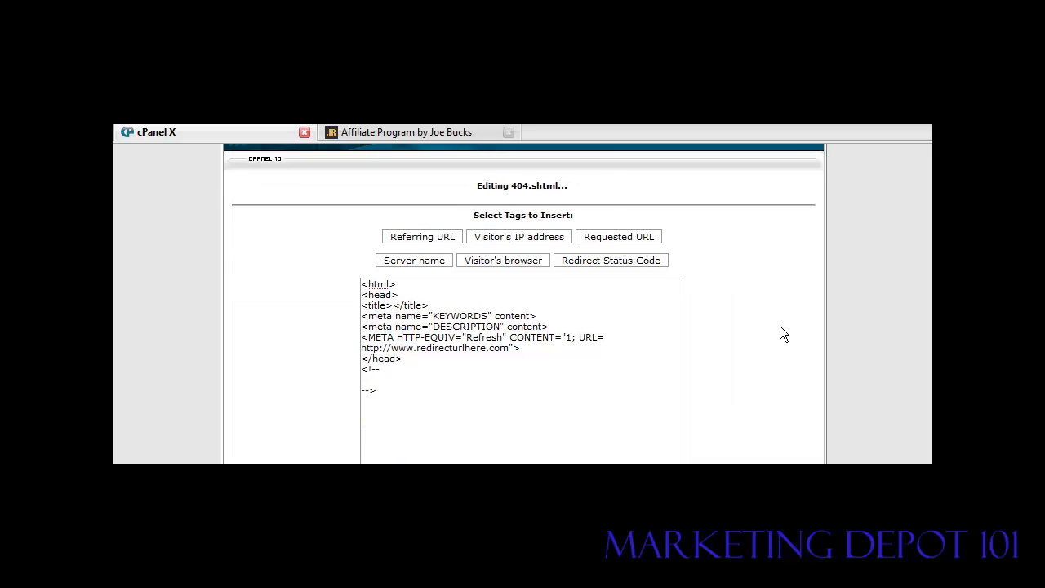
- Select and adjust the placeholder URL in the 404.shtml meta-refresh line
{"action": "scroll", "scroll_direction": "down", "scroll_amount": 3}
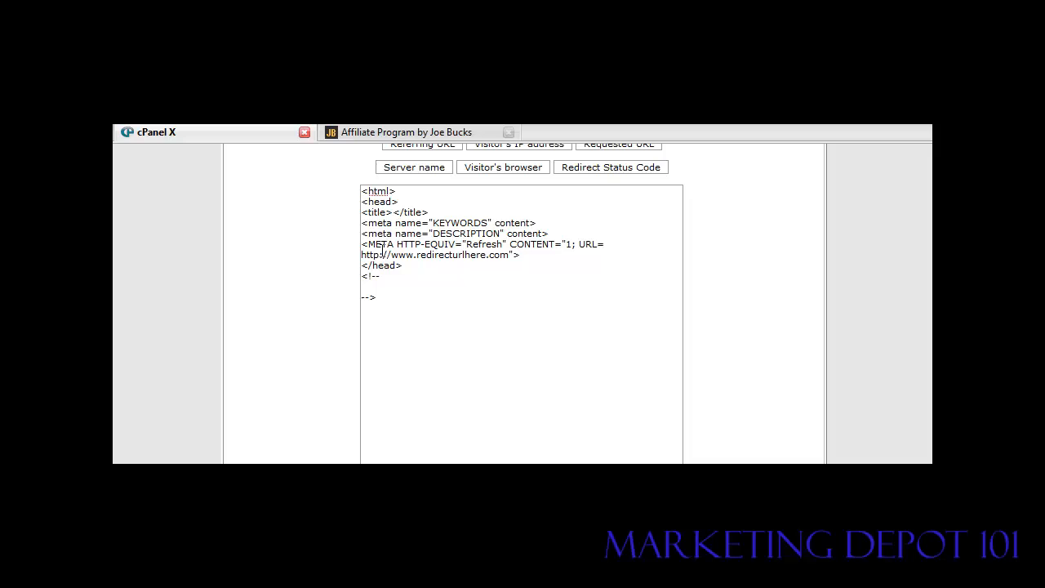
{"action": "left_click_drag", "start_coordinate": [361, 254], "coordinate": [406, 254]}
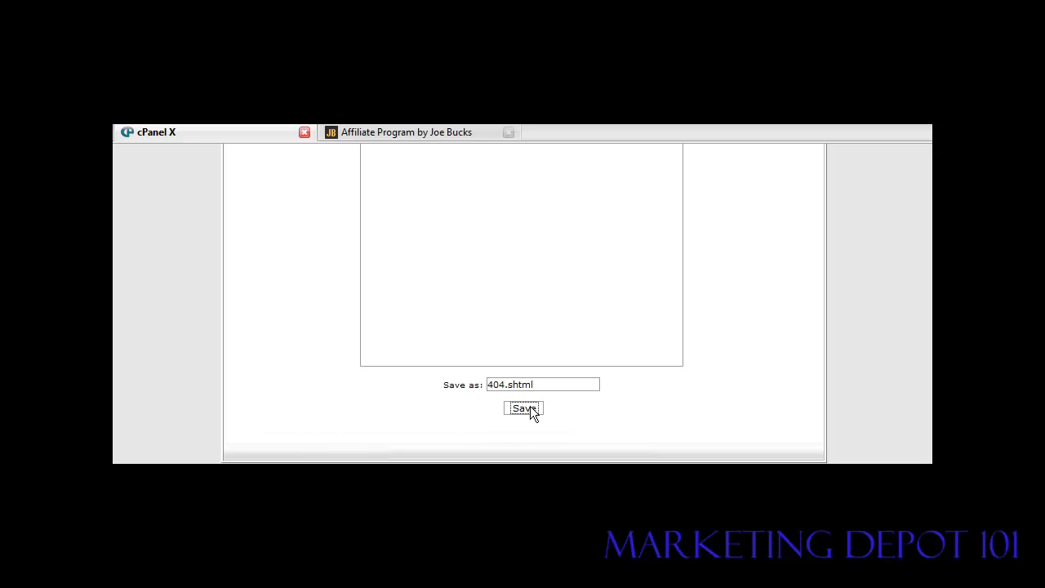
- Save 404.shtml, leave the confirmation, and return to the cPanel home dashboard
{"action": "left_click", "coordinate": [522, 408]}
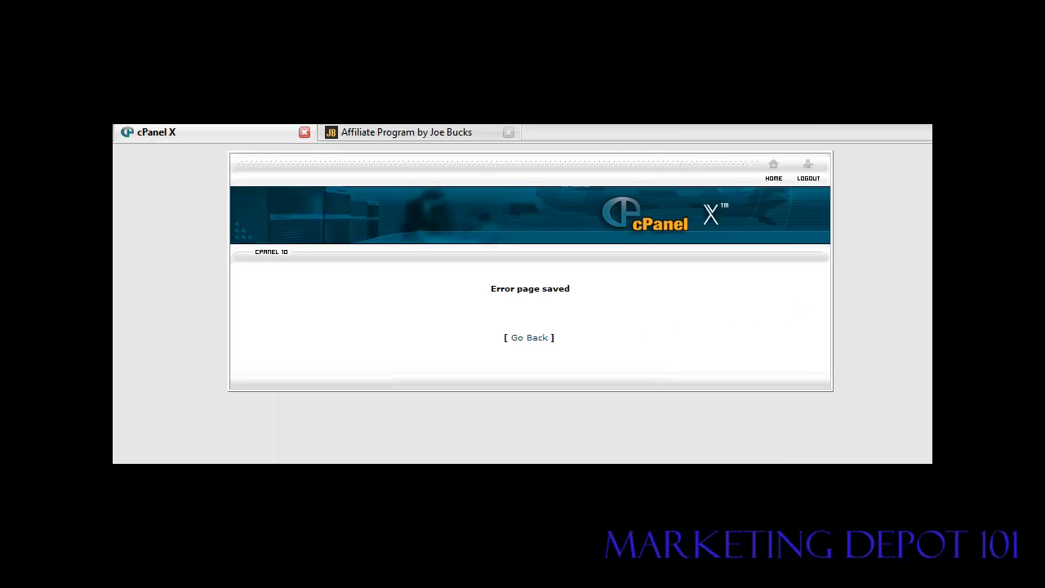
{"action": "left_click", "coordinate": [529, 337]}
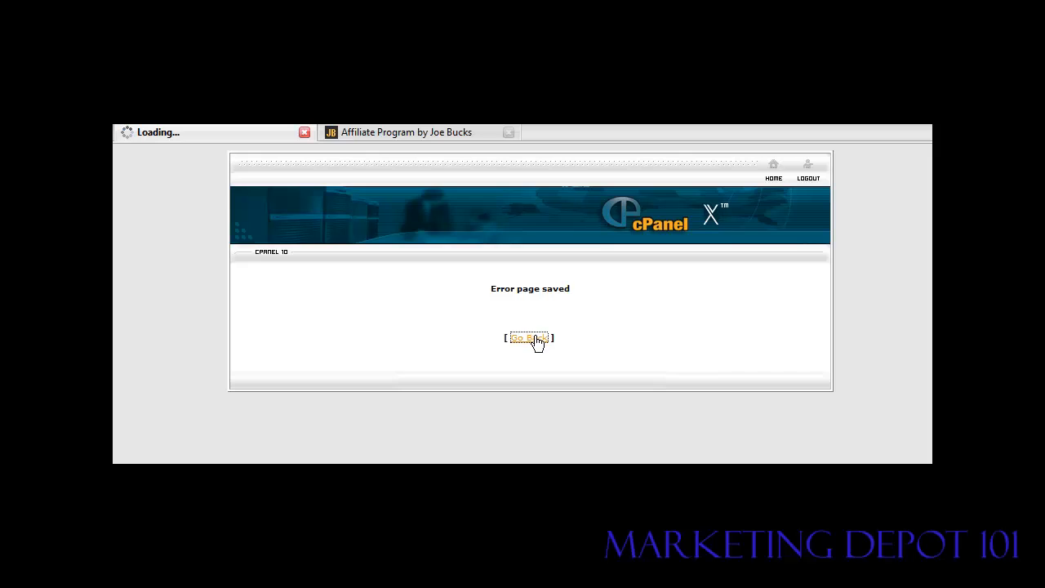
{"action": "left_click", "coordinate": [530, 338]}
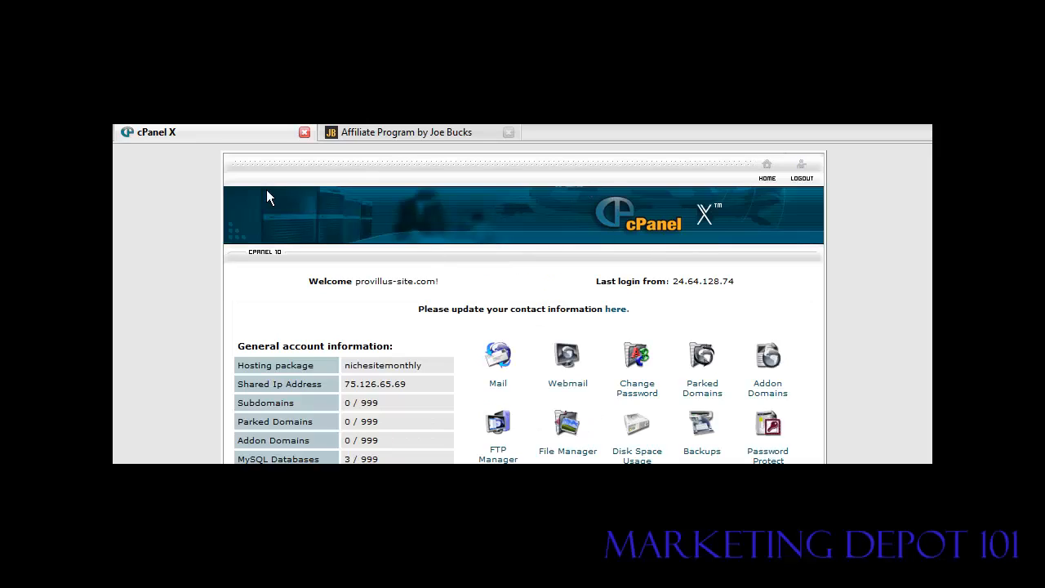
{"action": "mouse_move", "coordinate": [581, 218]}
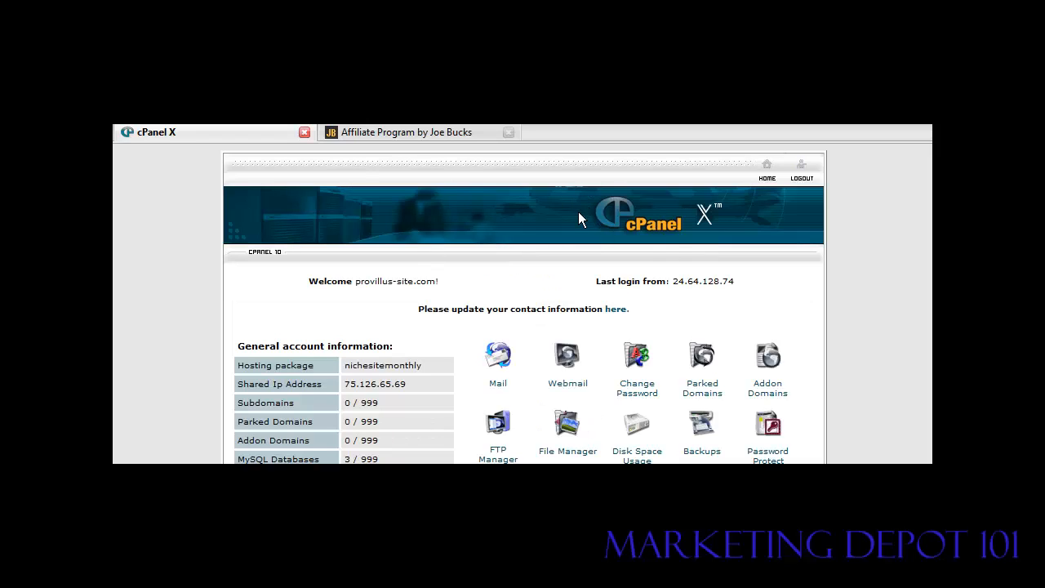
{"action": "mouse_move", "coordinate": [599, 167]}
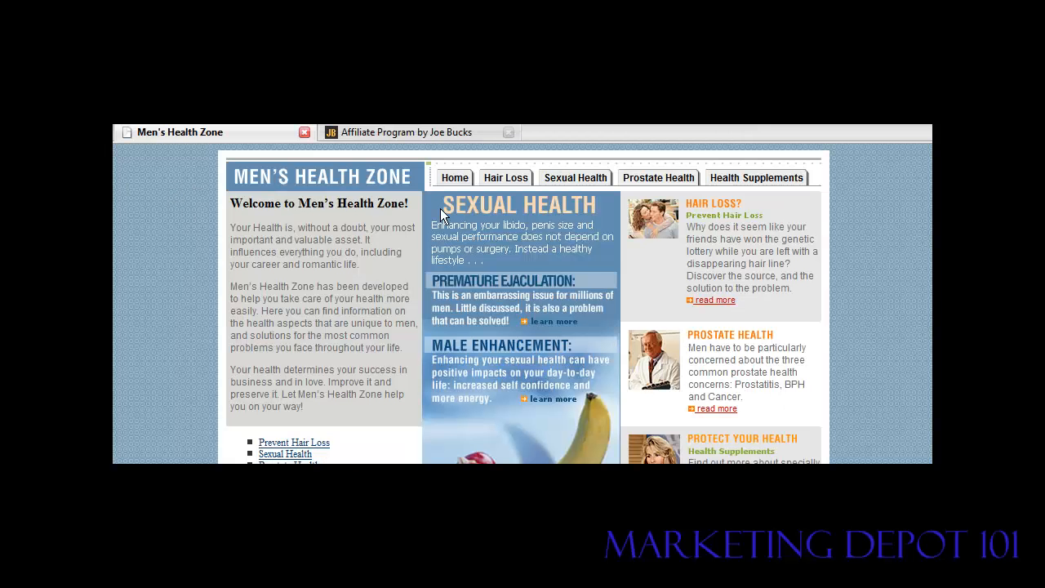
- Scroll down and back up the Men's Health Zone home page
{"action": "scroll", "scroll_direction": "down", "scroll_amount": 3}
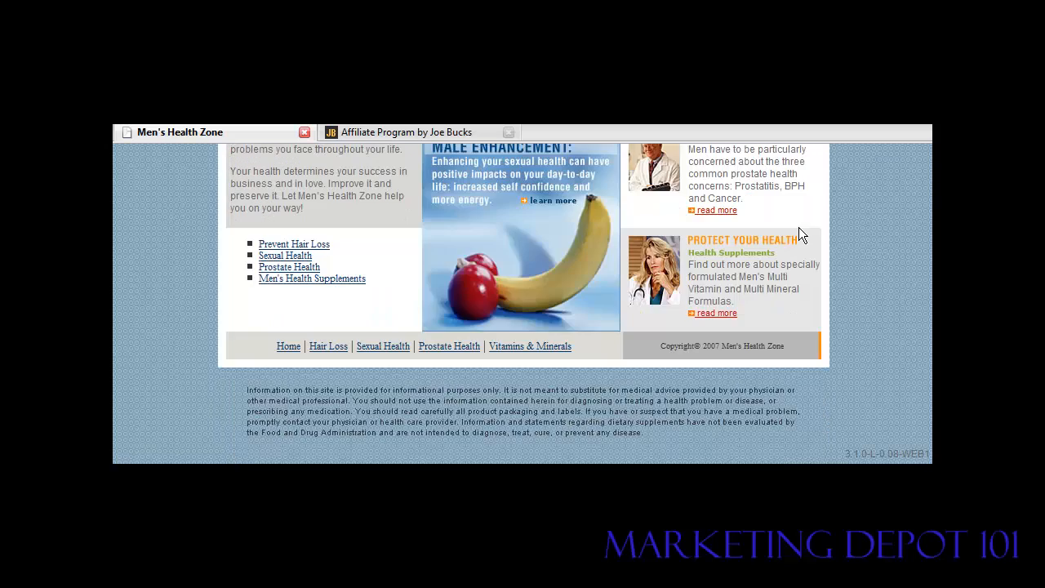
{"action": "scroll", "scroll_direction": "up", "scroll_amount": 3}
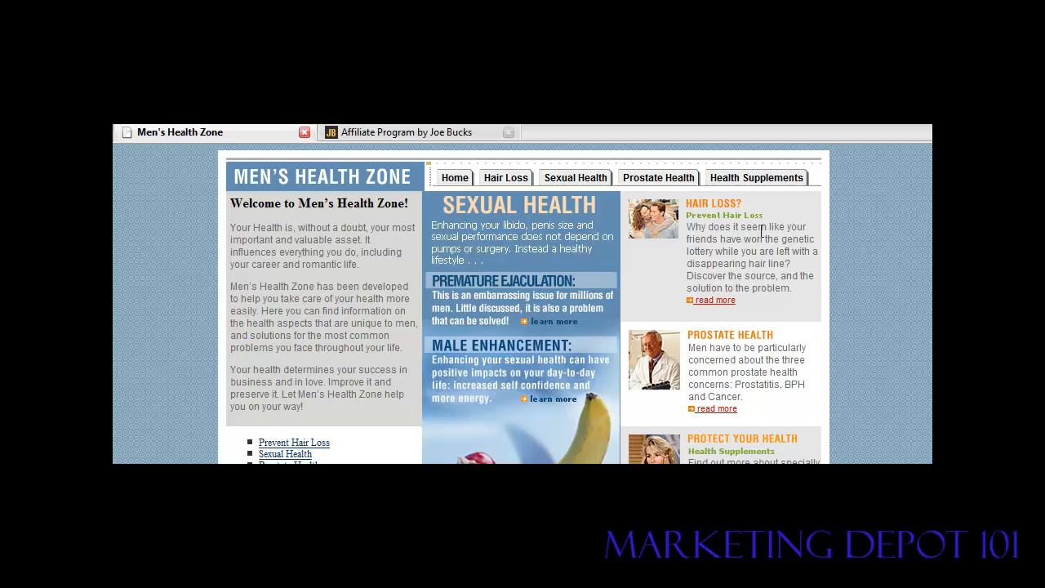
{"action": "mouse_move", "coordinate": [341, 312]}
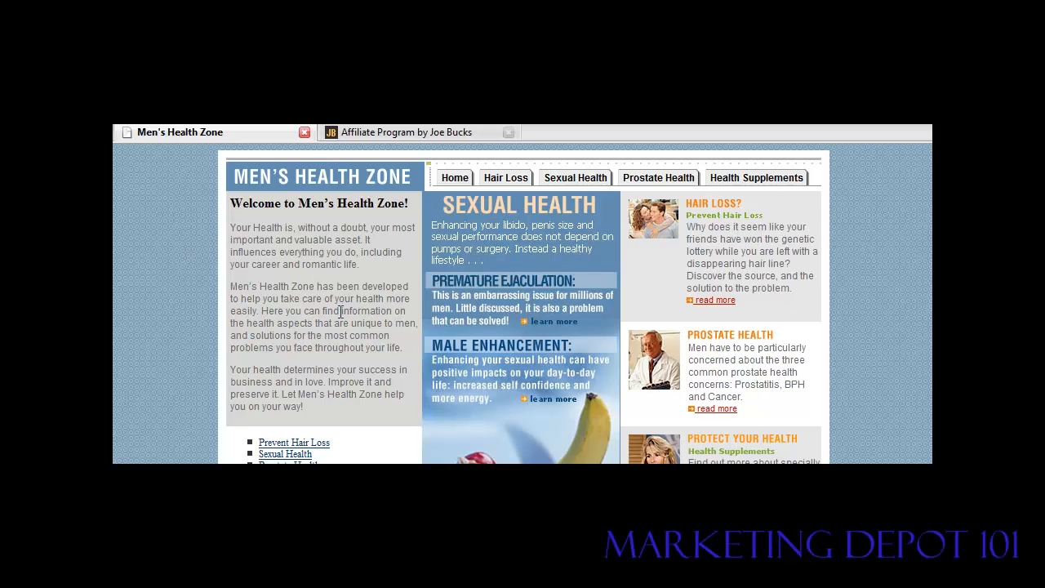